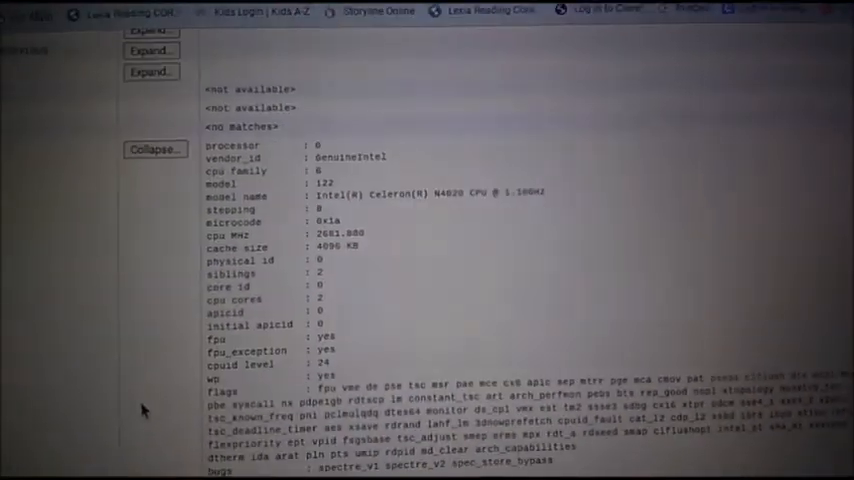
Scroll through the cpuinfo processor details for the Intel Celeron N4020
{"action": "scroll", "scroll_direction": "down", "scroll_amount": 3}
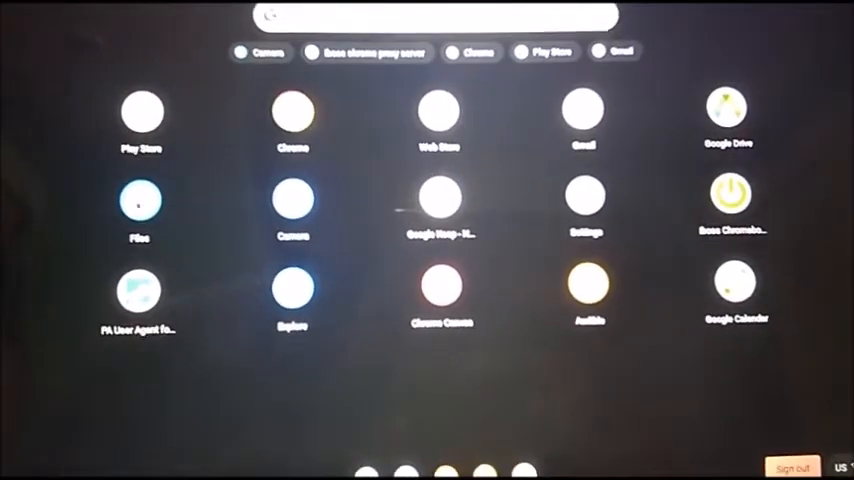
Launch the Files app and view My files with Play files and Downloads
{"action": "left_click", "coordinate": [140, 196]}
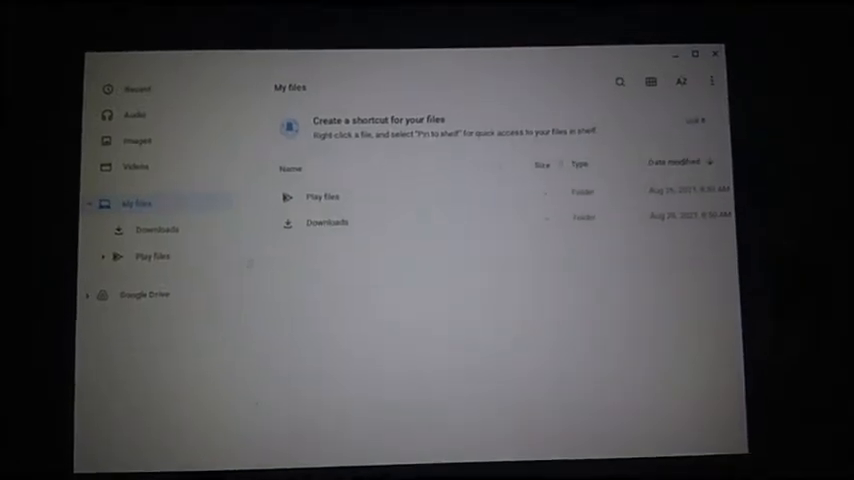
{"action": "left_click", "coordinate": [712, 80]}
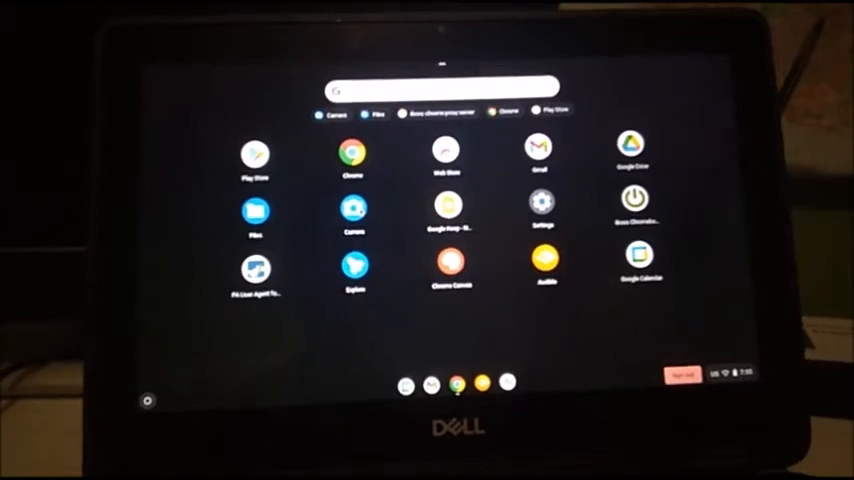
Launch the Camera app showing the live front-camera photo preview
{"action": "left_click", "coordinate": [352, 208]}
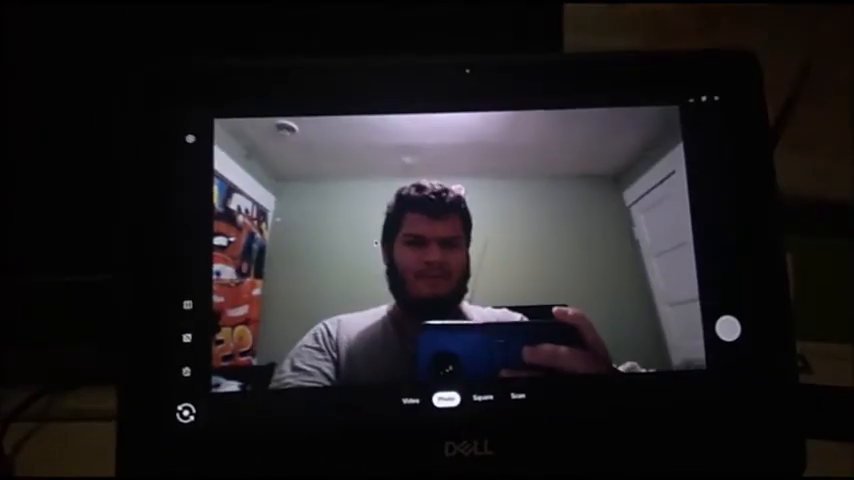